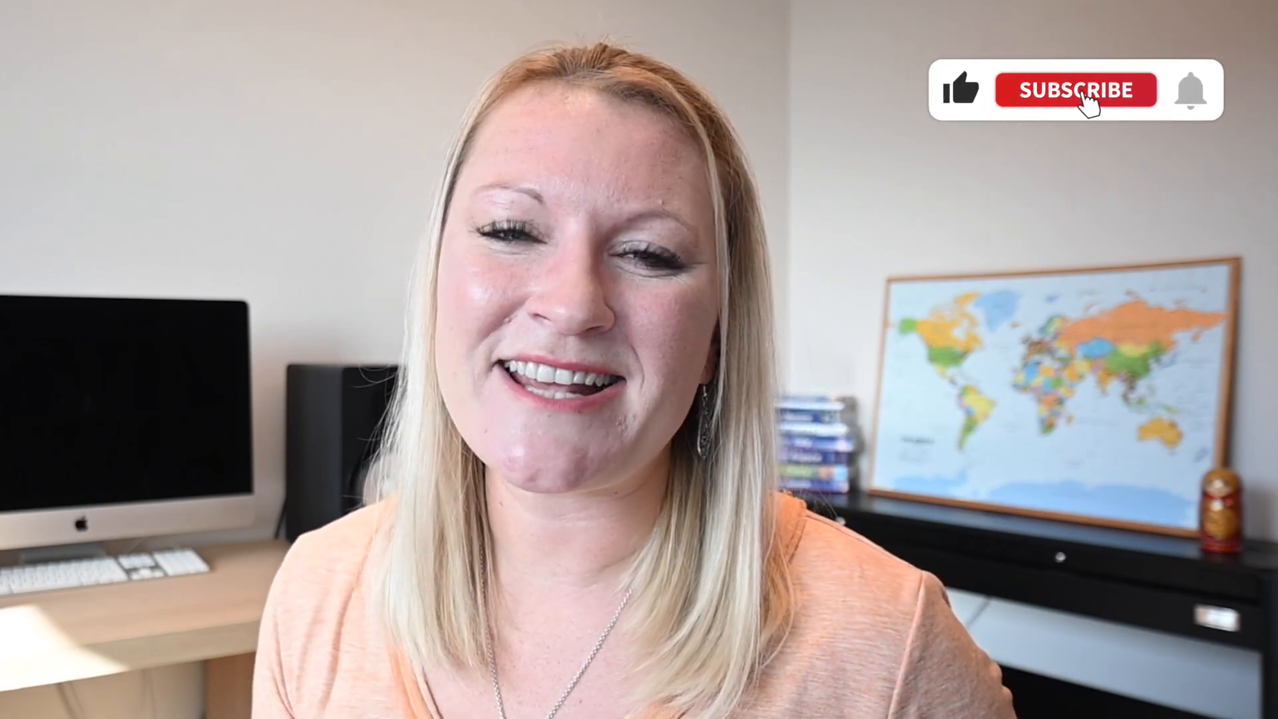
left_click(1075, 90)
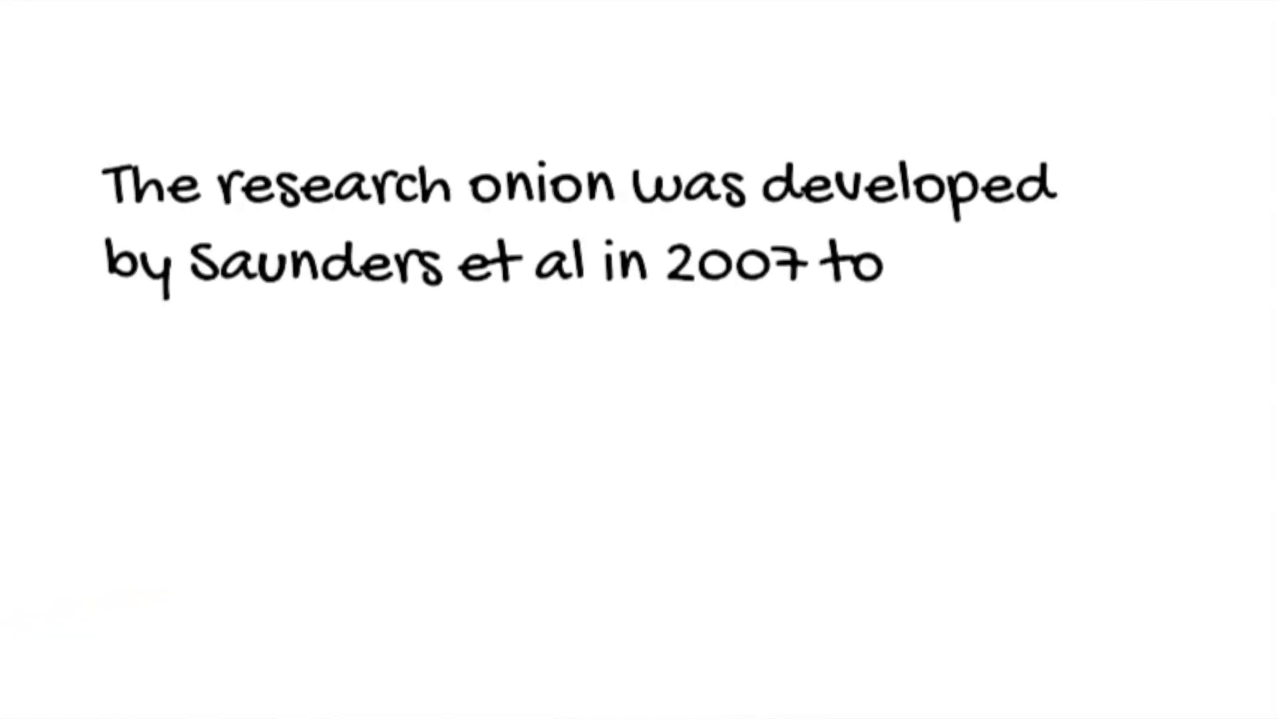
type("describe the stages through wh")
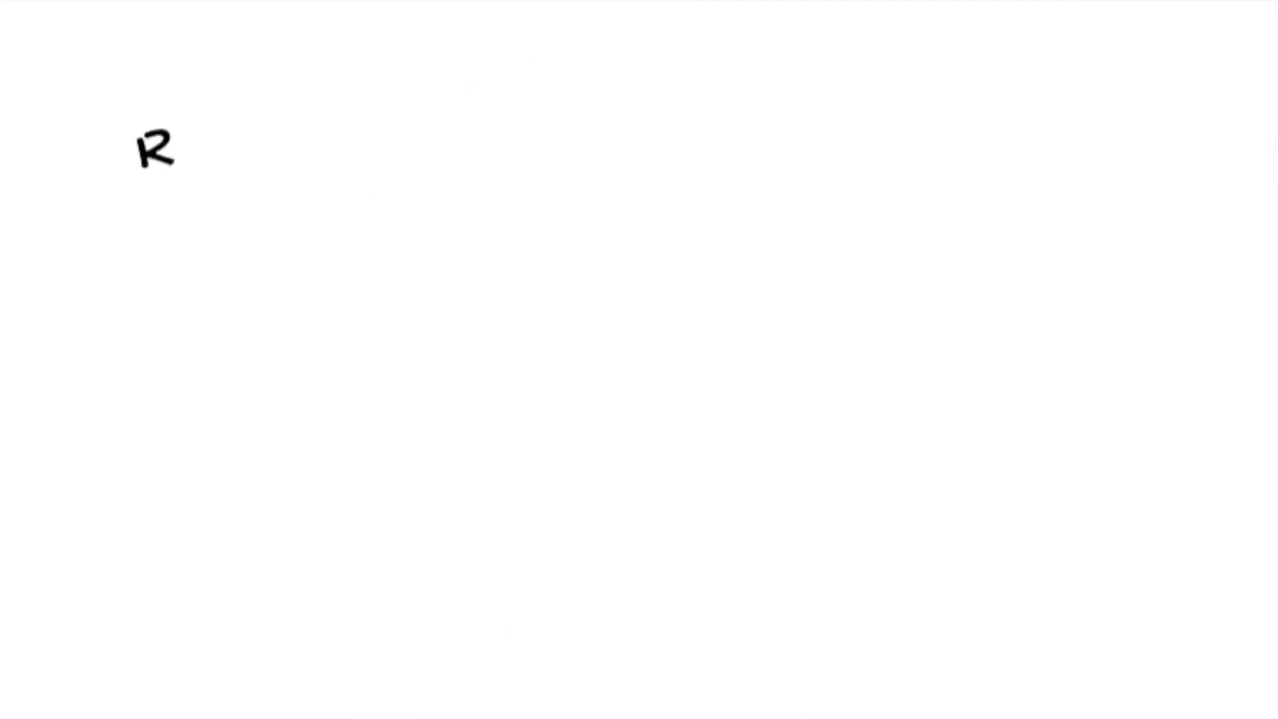
type("Research philosophy")
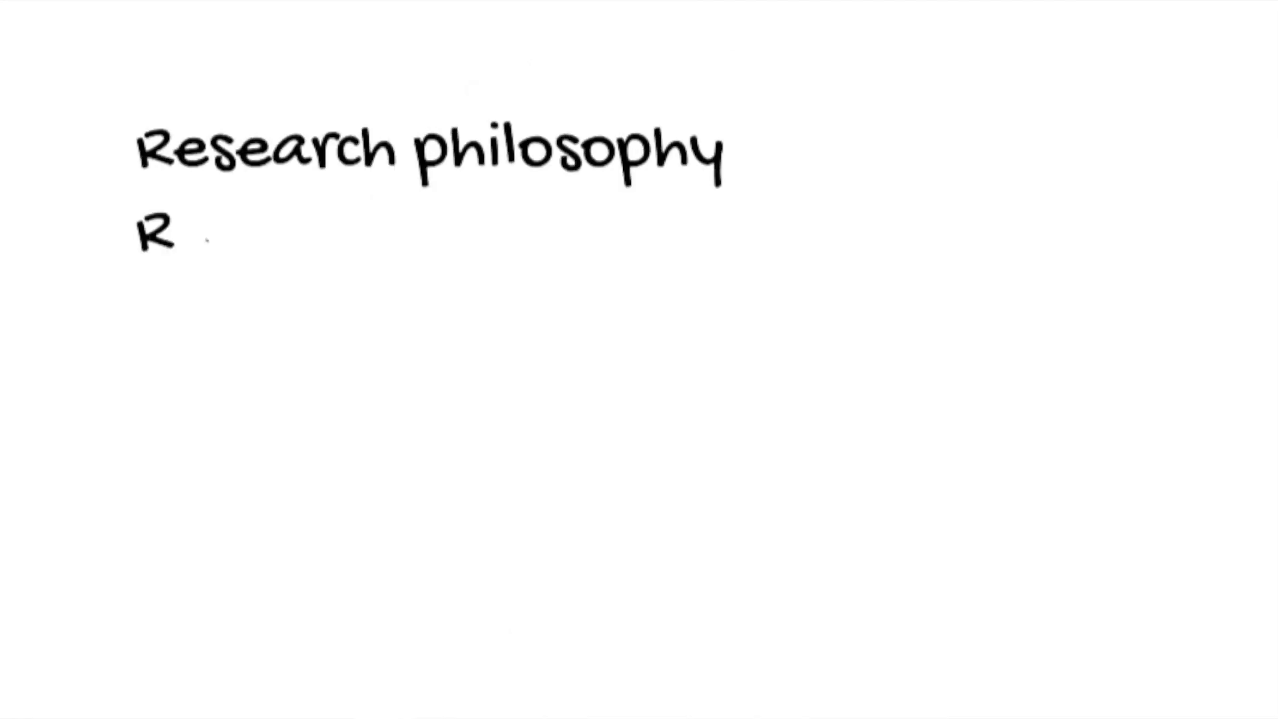
type("esearch approach")
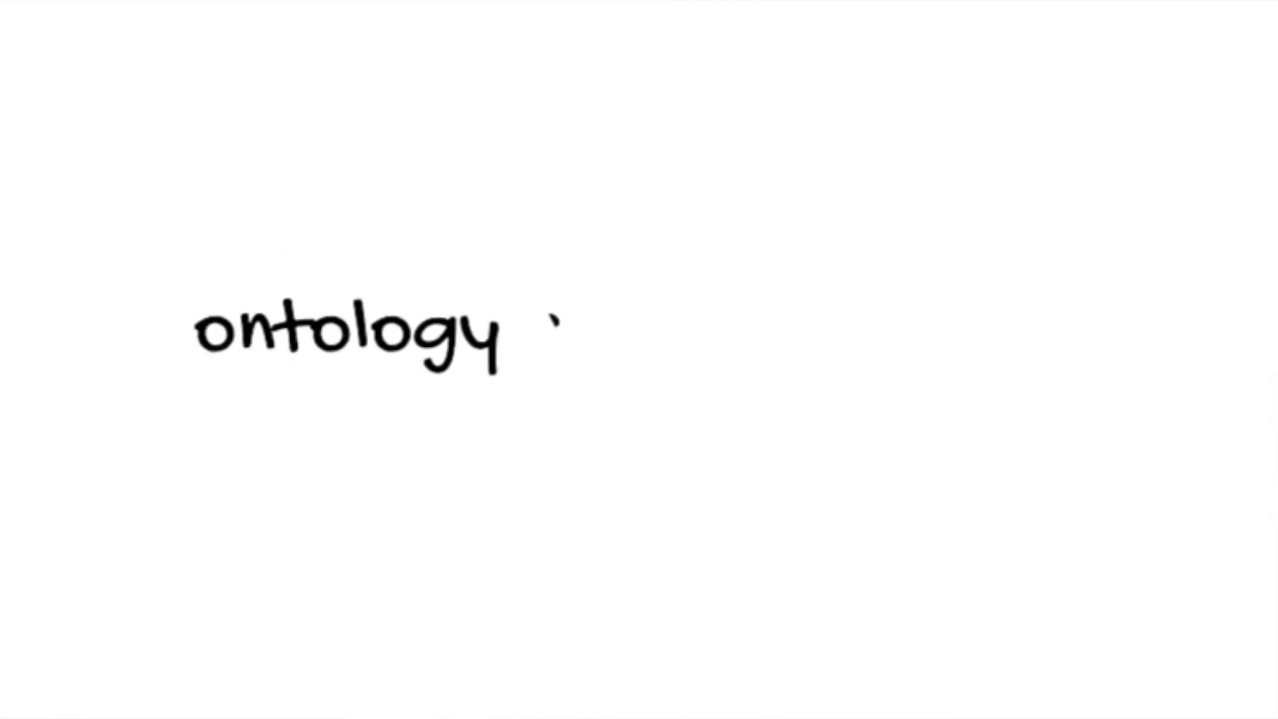
type("and epistemo")
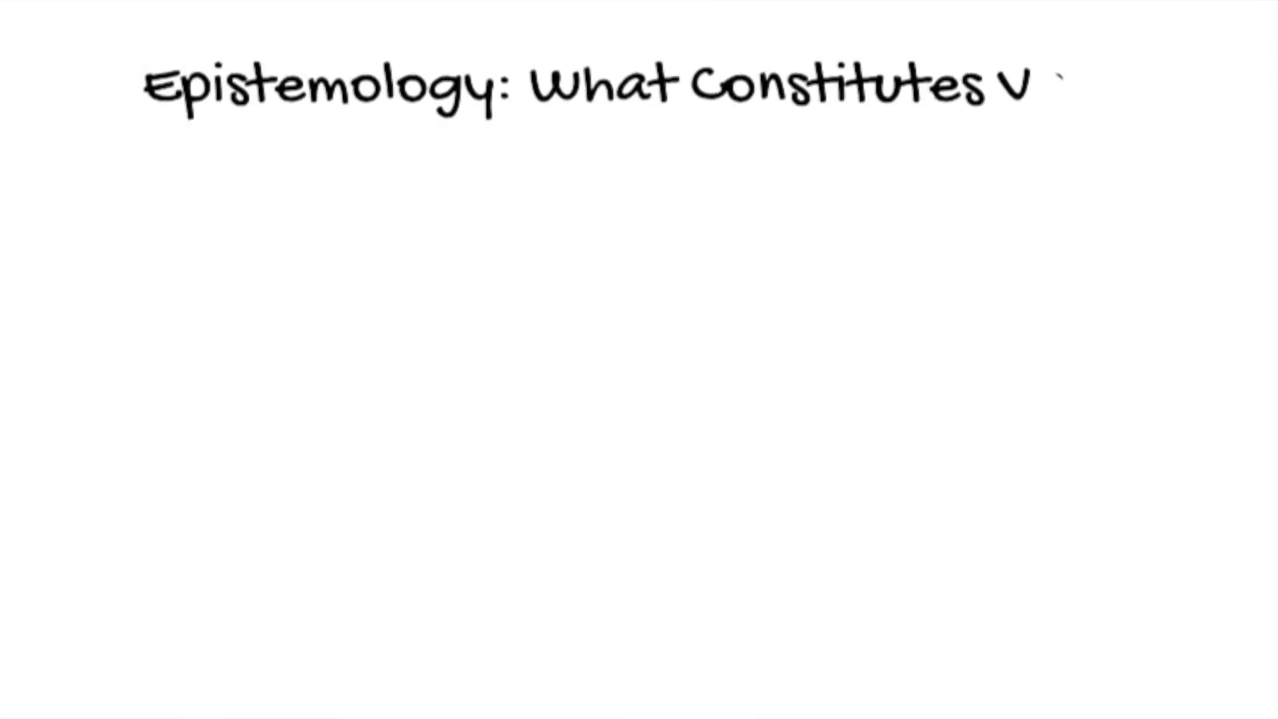
type("alid Knowledge and How C")
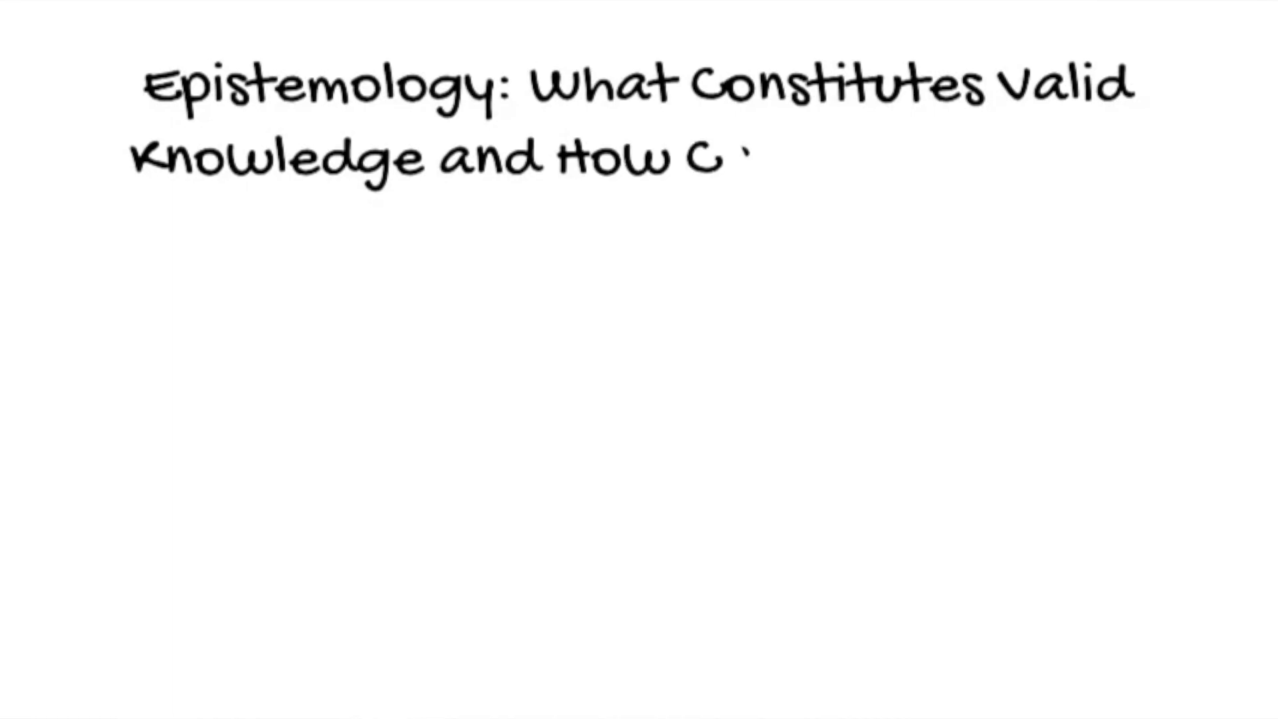
type("an We Obtain It?")
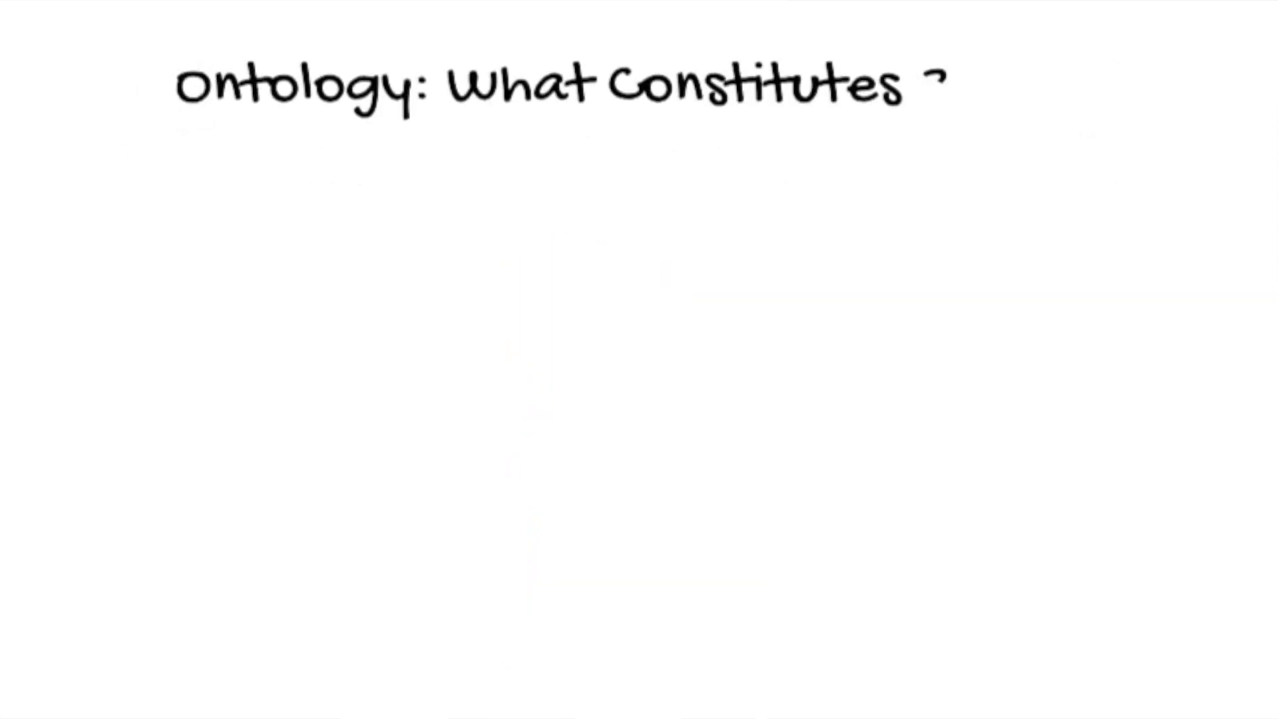
type("Reality and How Can We Un")
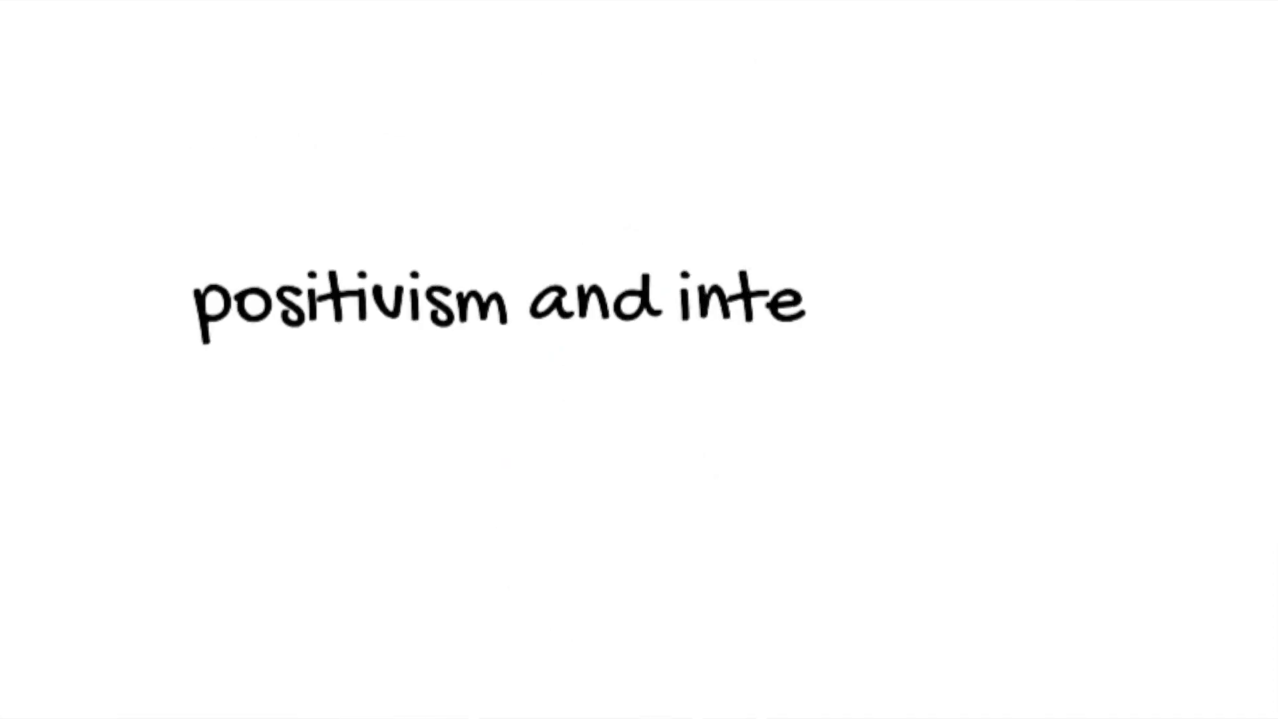
type("rpretivism")
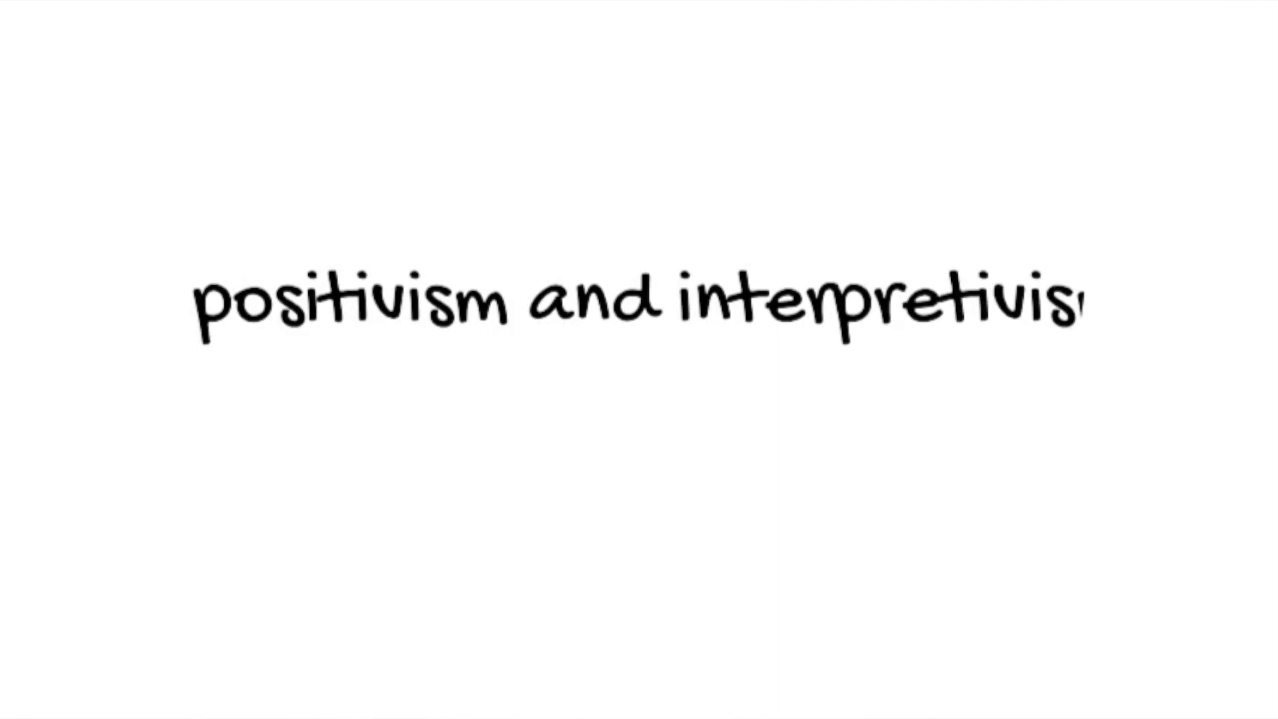